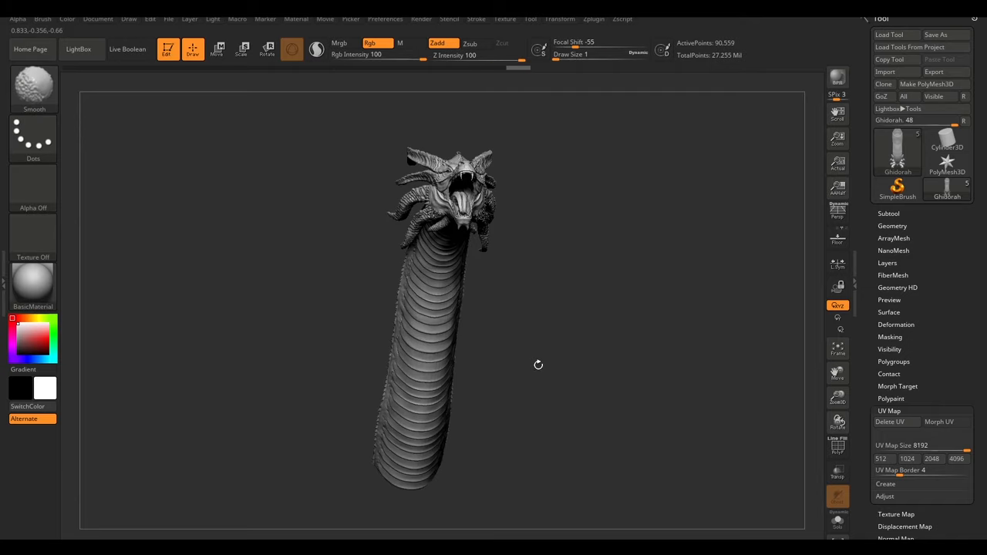
# Open the Zplugin menu to list the dragon sculpt's available plugins.
pyautogui.click(938, 422)
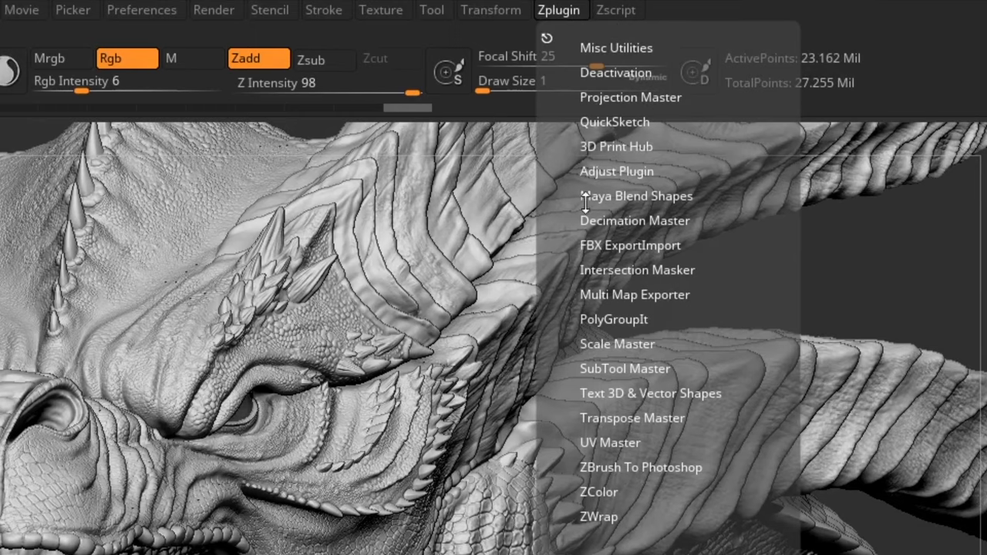
# Open Multi Map Exporter to show the 32-bit EXR displacement map options.
pyautogui.click(634, 294)
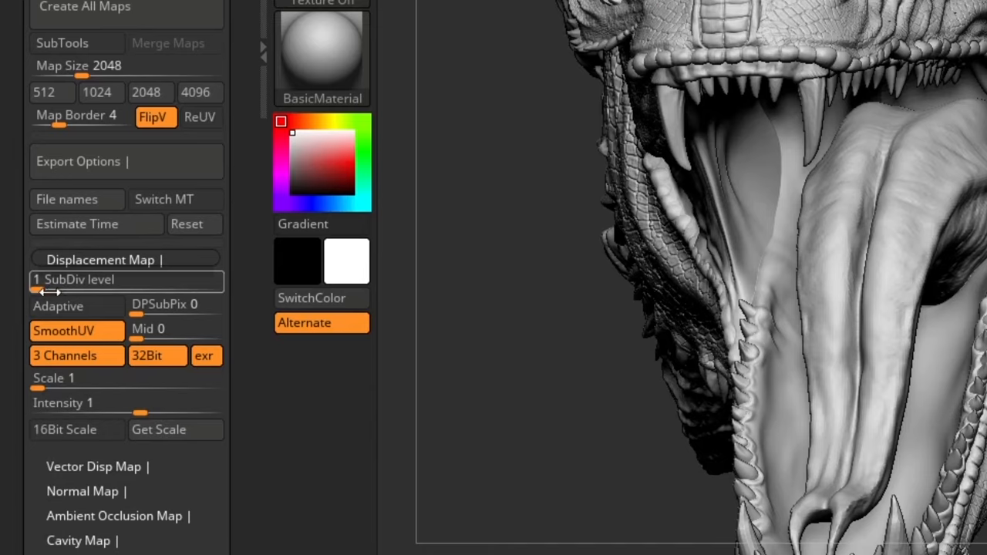
pyautogui.moveTo(157, 355)
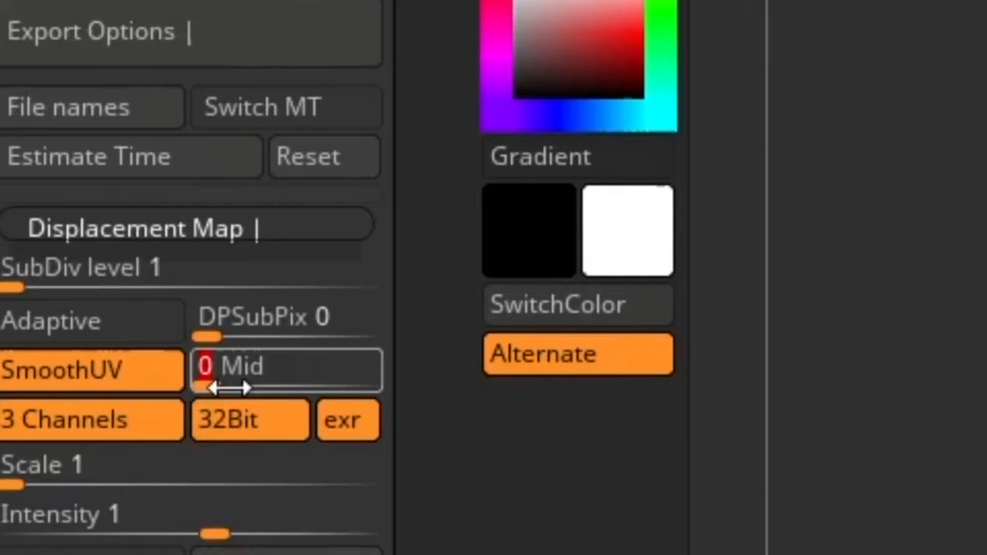
pyautogui.moveTo(223, 366)
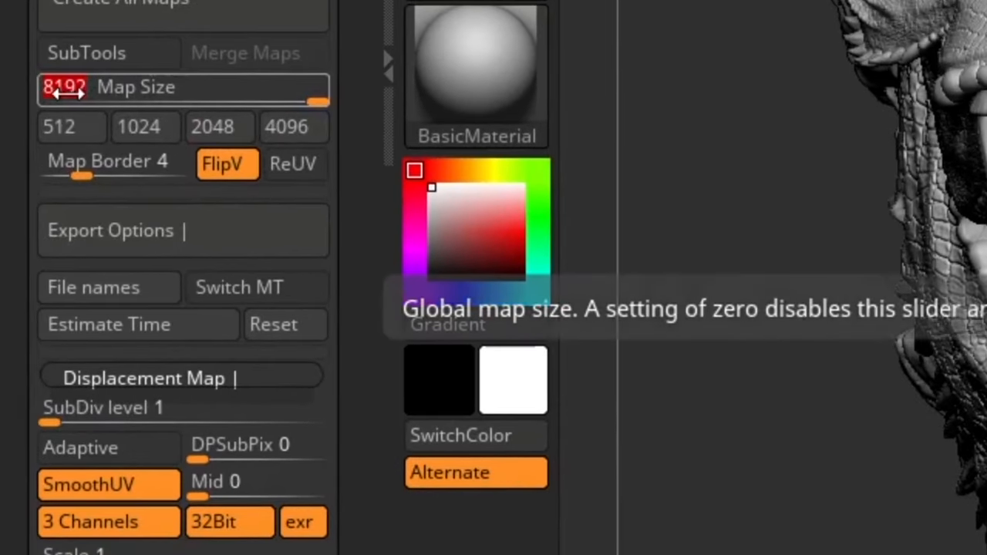
pyautogui.moveTo(245, 189)
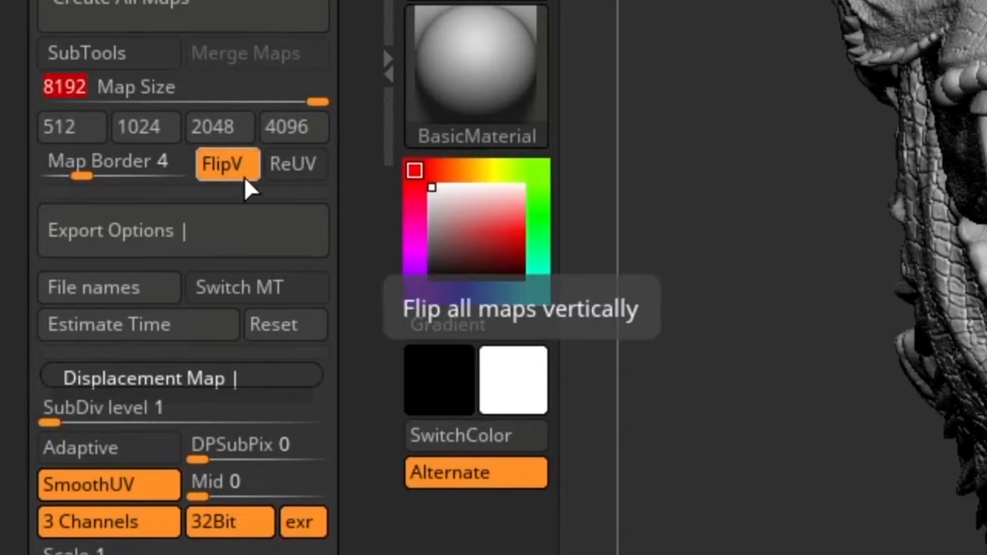
pyautogui.moveTo(239, 189)
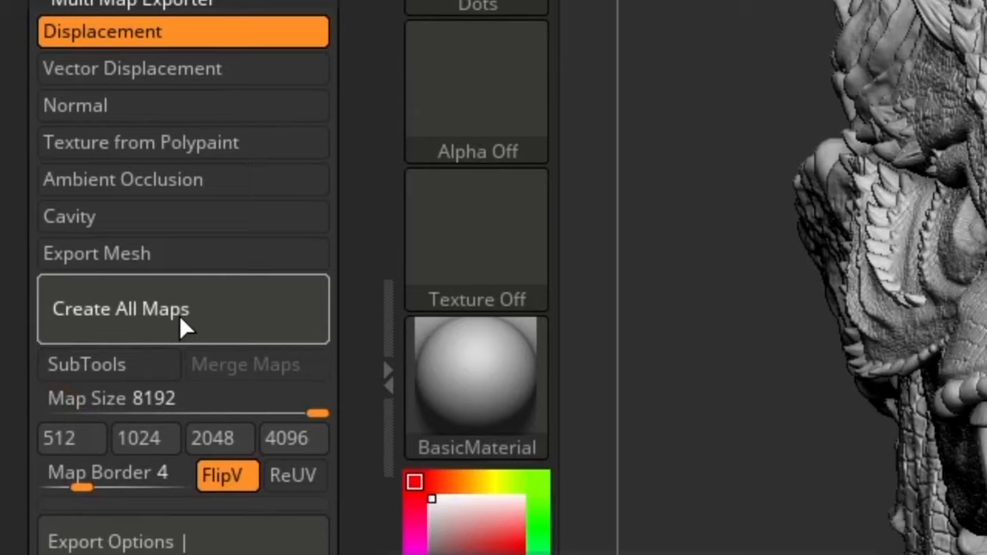
# Create the displacement map and save it as Ghidorah.exr.
pyautogui.click(120, 308)
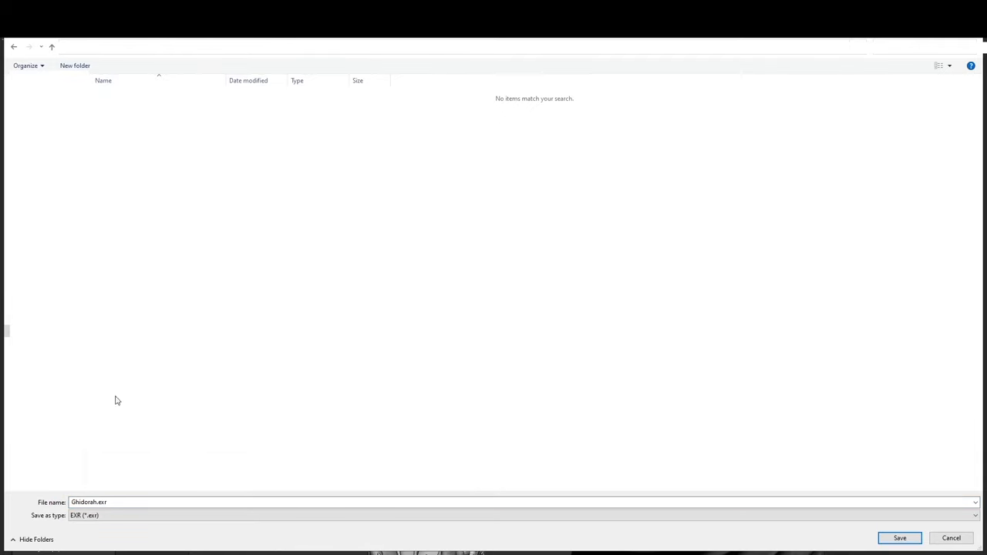
pyautogui.click(899, 538)
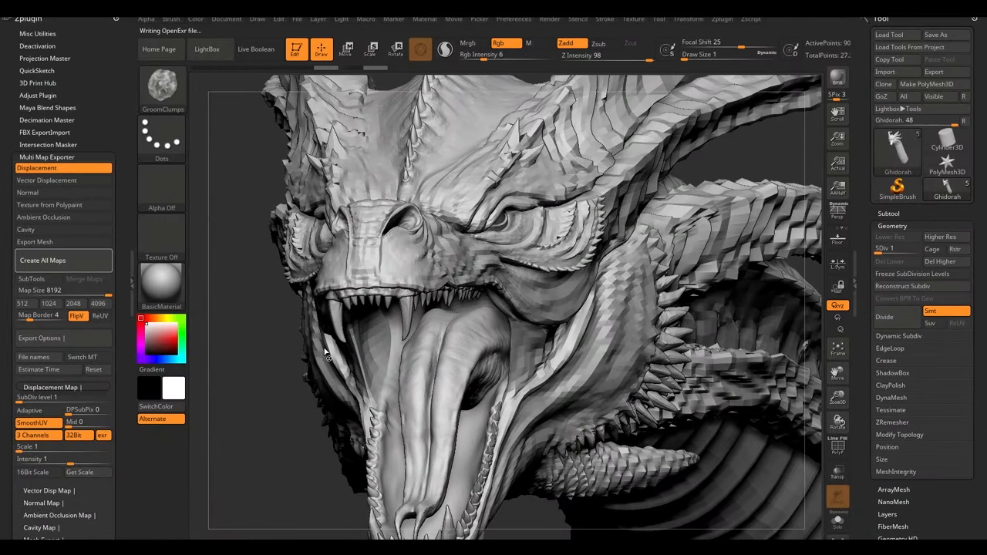
pyautogui.click(940, 237)
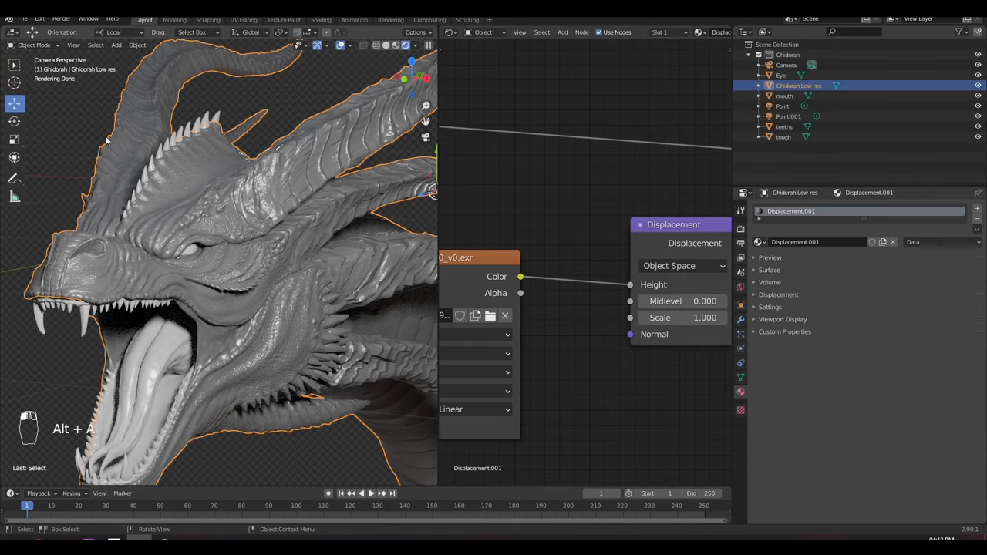
# Deselect all, expand material Settings, and add a three-level Subdivision Surface modifier.
pyautogui.press('alt+a')
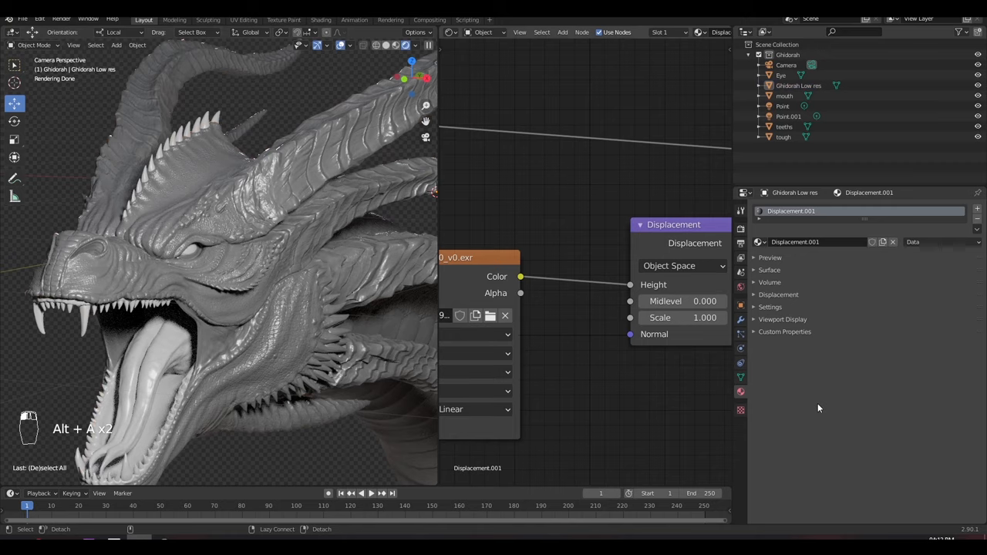
pyautogui.moveTo(863, 405)
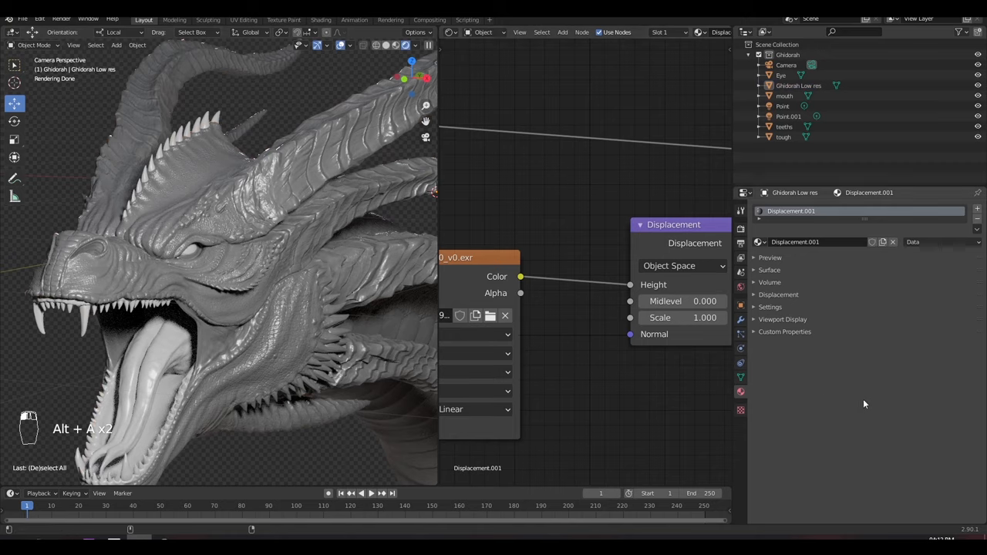
pyautogui.click(770, 307)
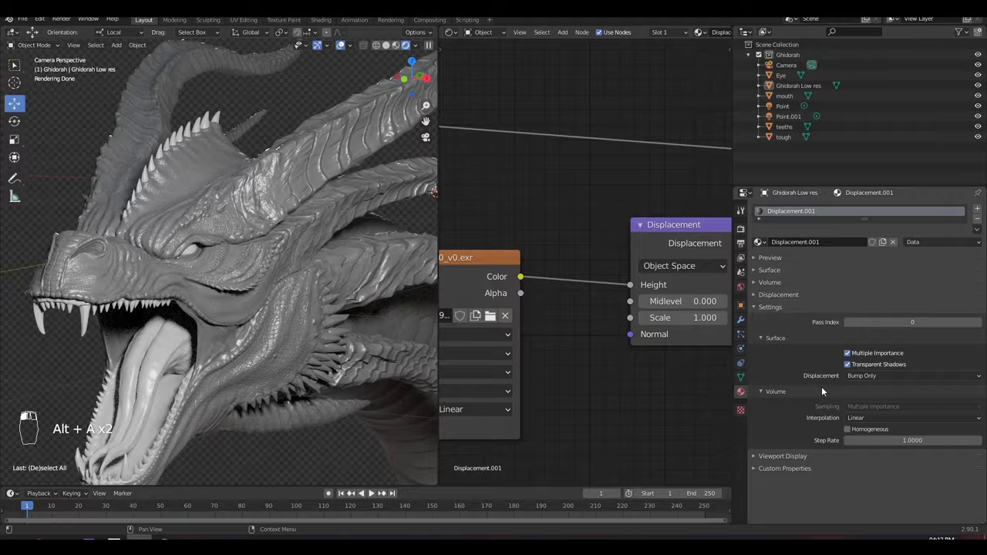
pyautogui.click(913, 375)
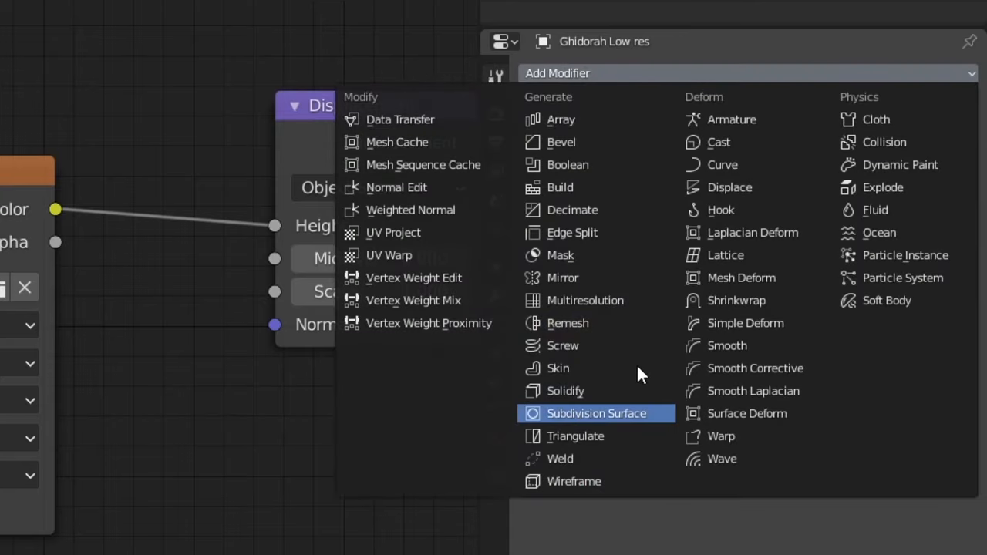
pyautogui.click(597, 413)
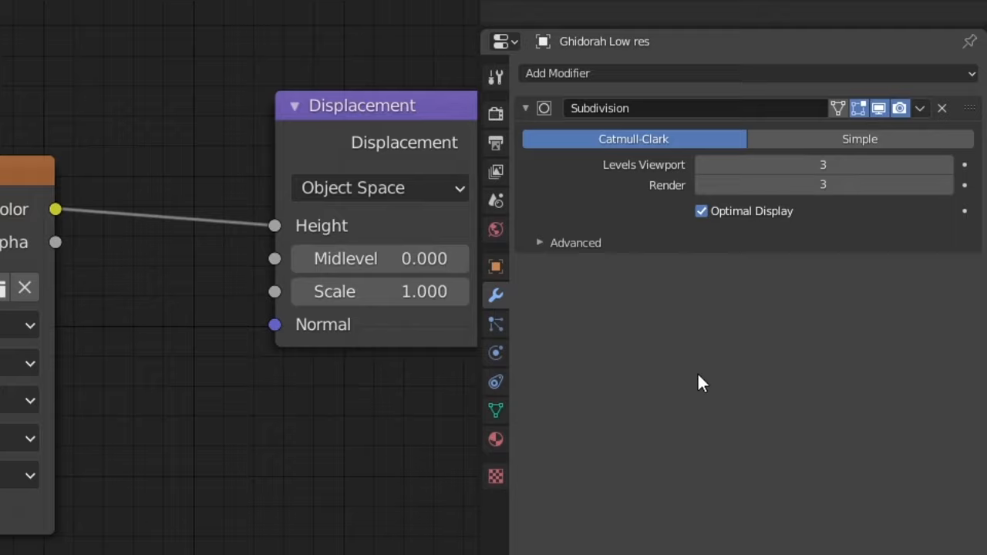